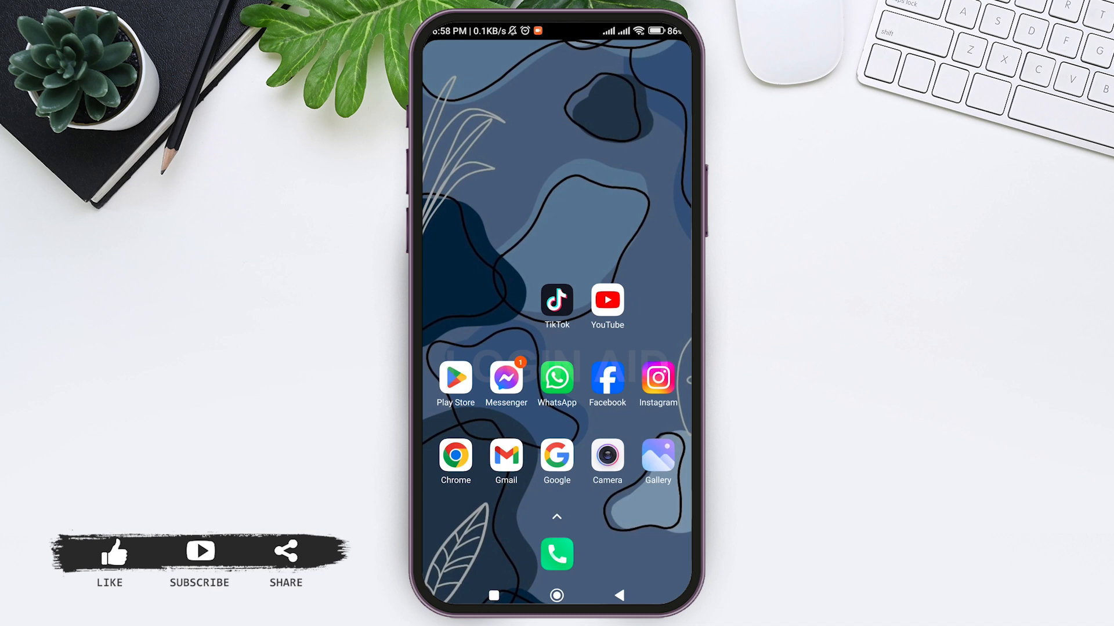
Launch TikTok from the Android home screen to show the For You feed.
click(557, 300)
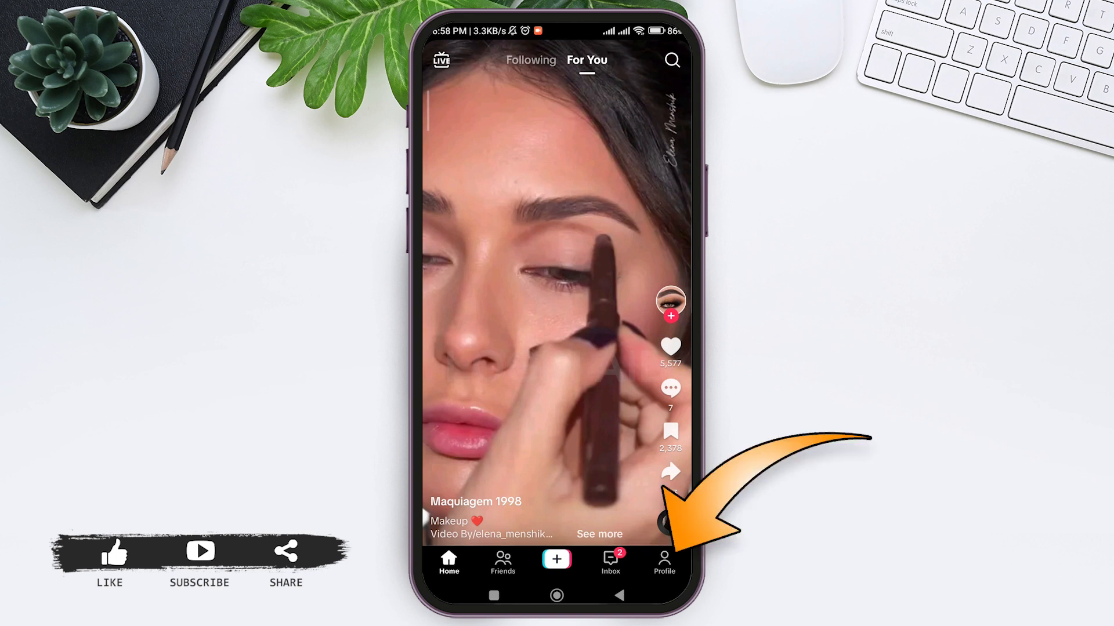
Reach Settings and privacy through the Profile page's account options menu.
click(664, 560)
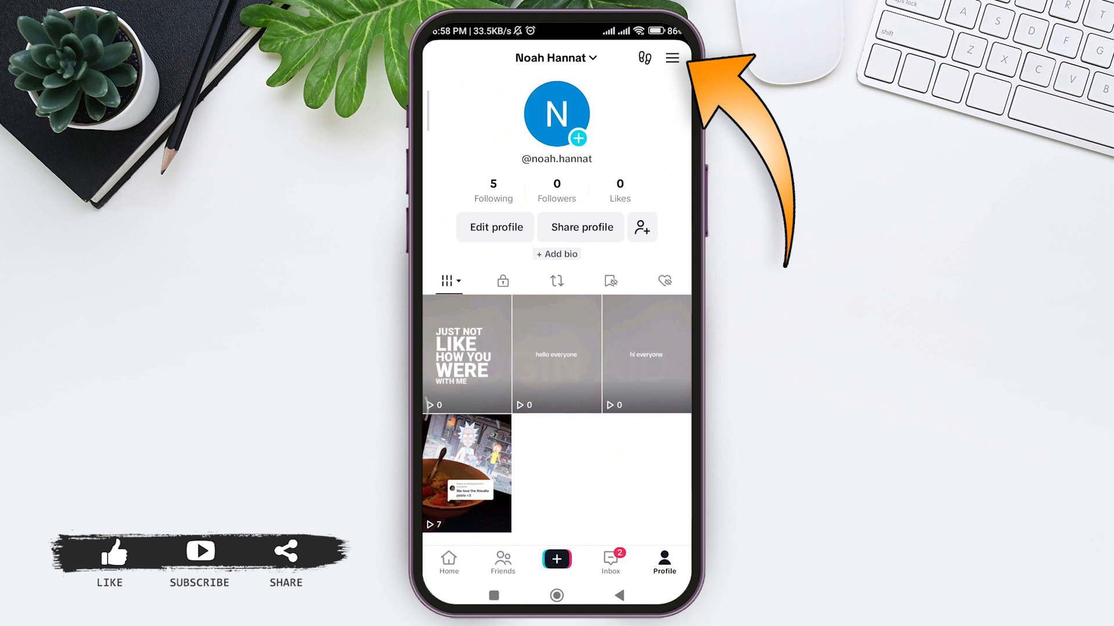
click(671, 58)
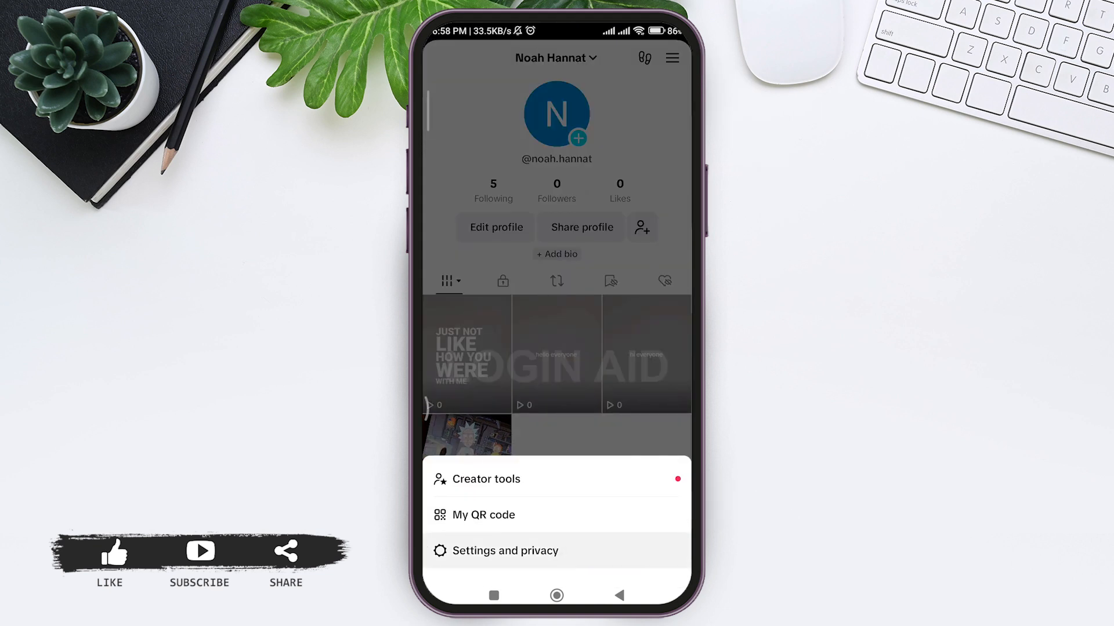
click(505, 551)
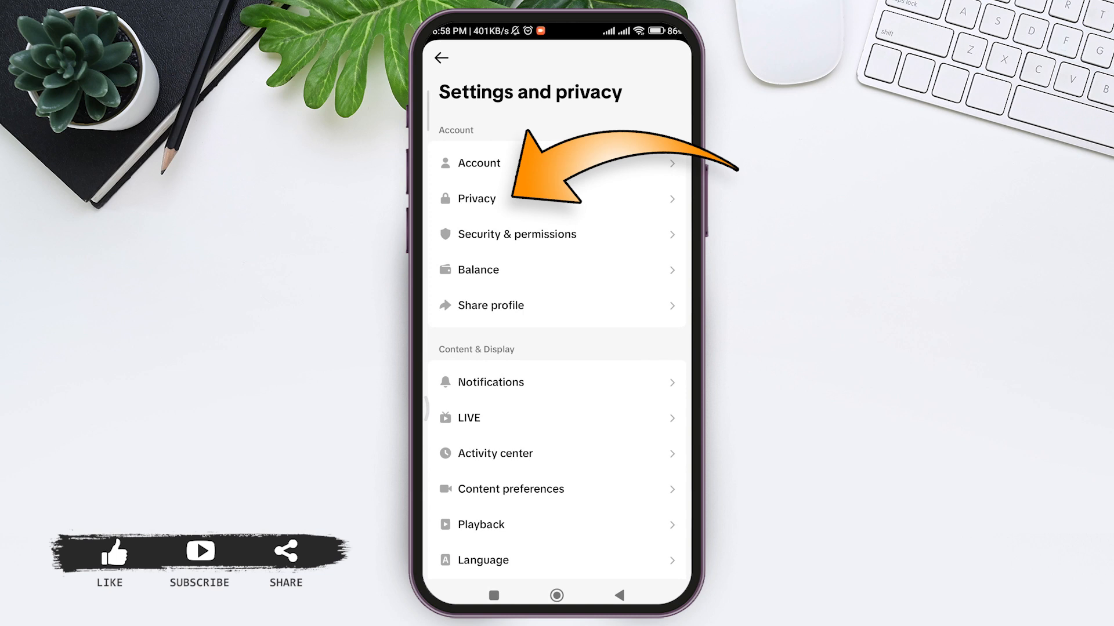
In Privacy settings, toggle Activity status off, back on, then off again.
click(476, 199)
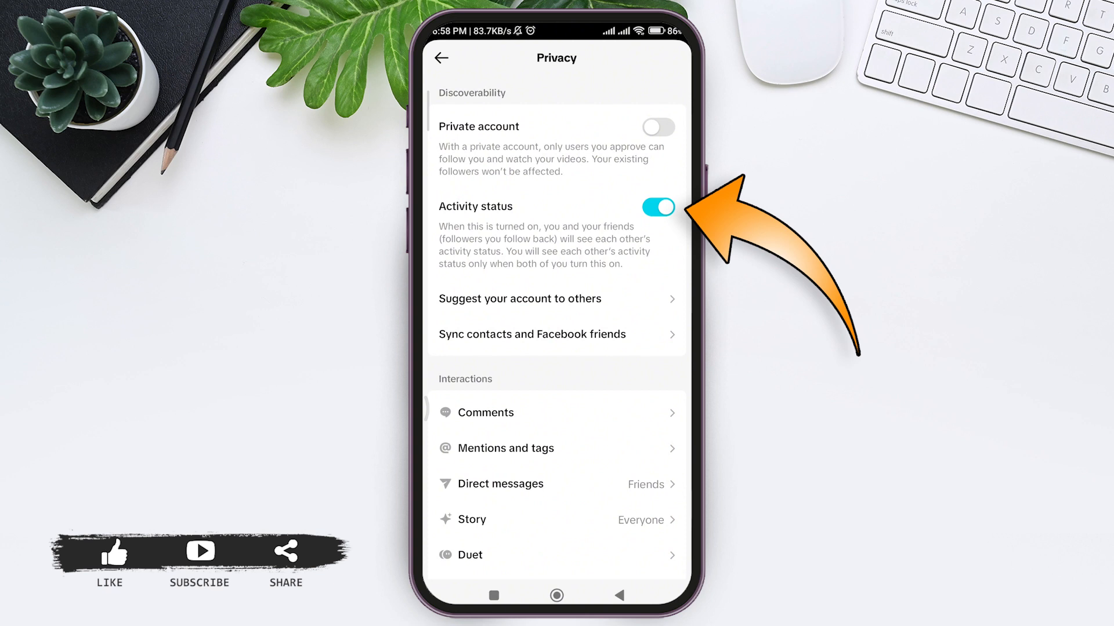
click(656, 207)
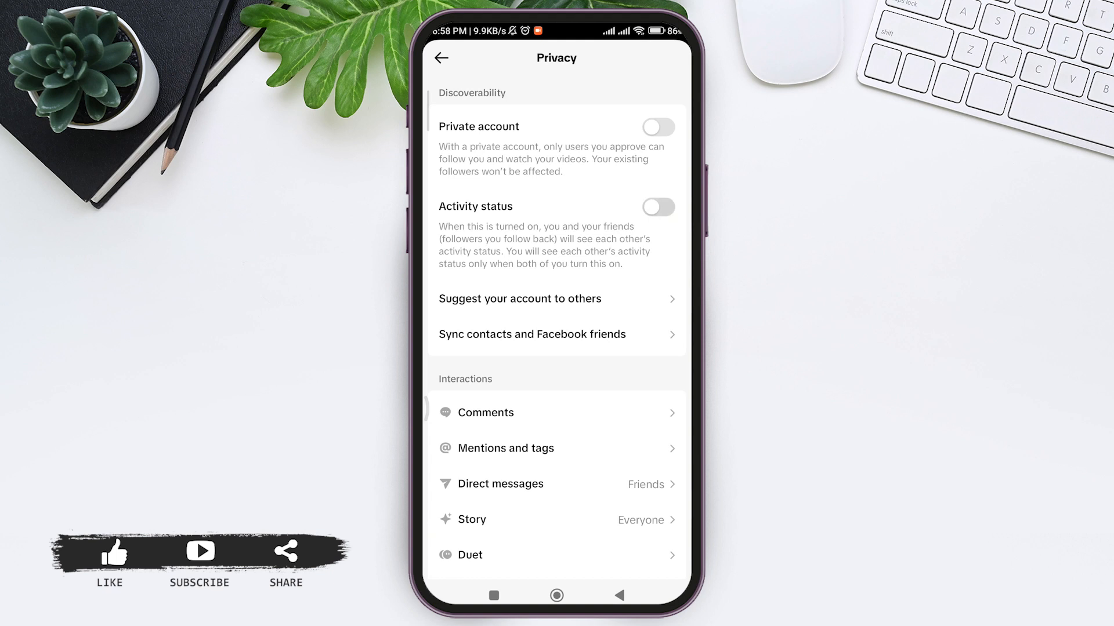
click(657, 207)
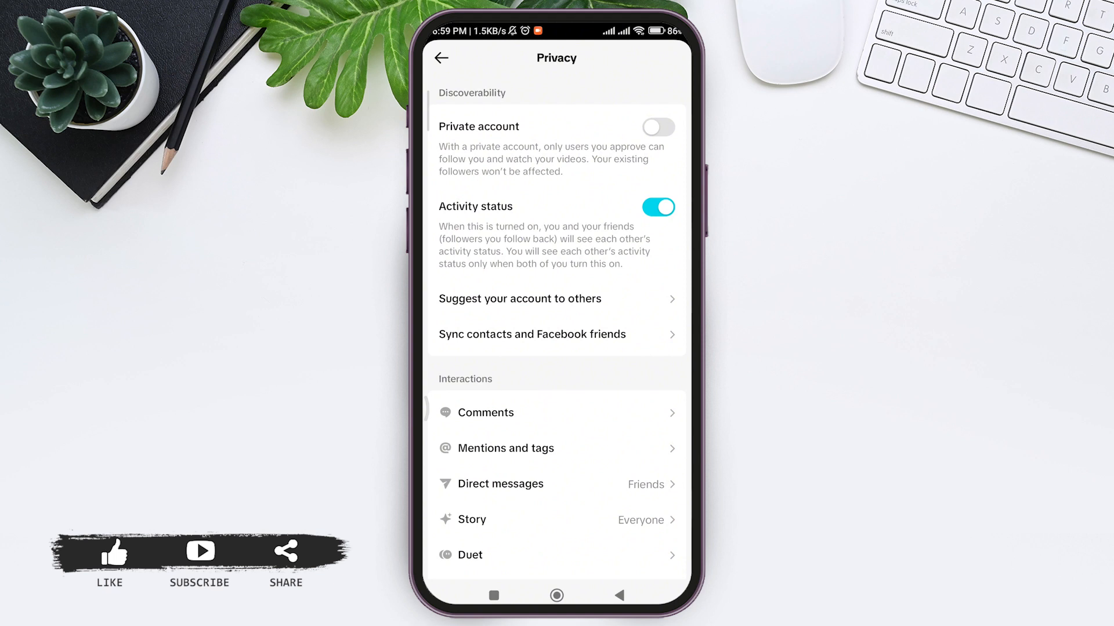
click(440, 58)
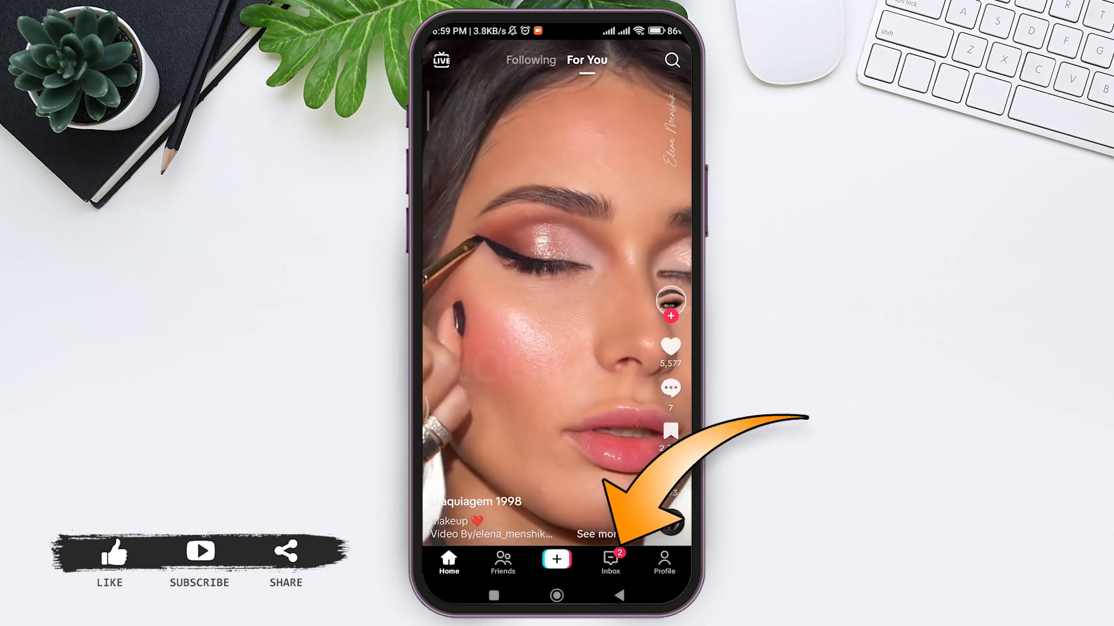
Turn Activity status off in the Inbox status popup and dismiss the popup.
click(610, 563)
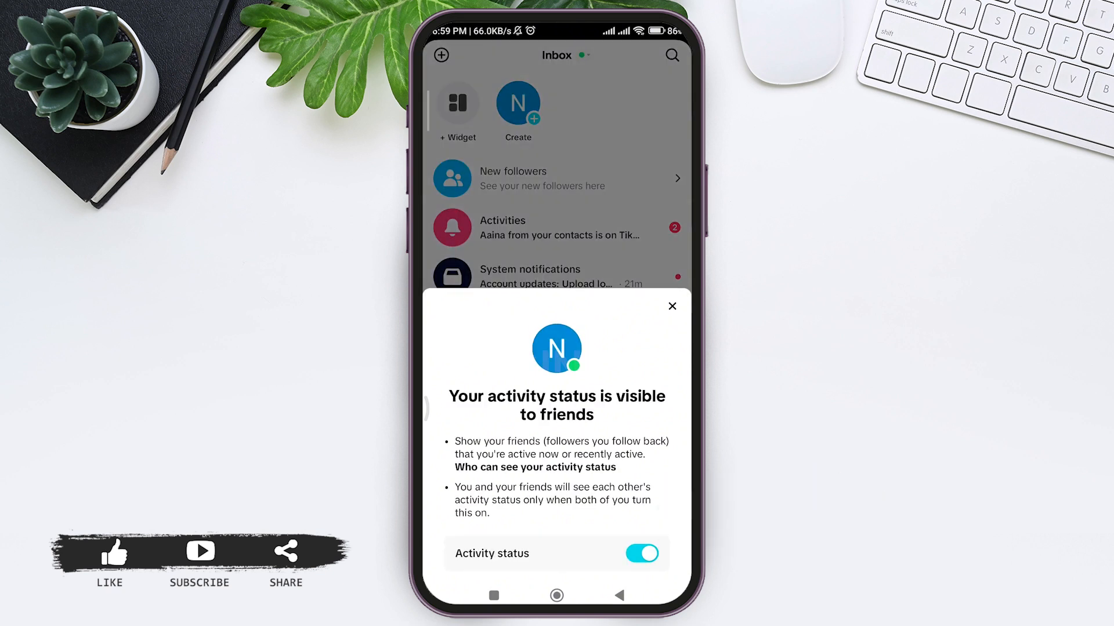
click(640, 554)
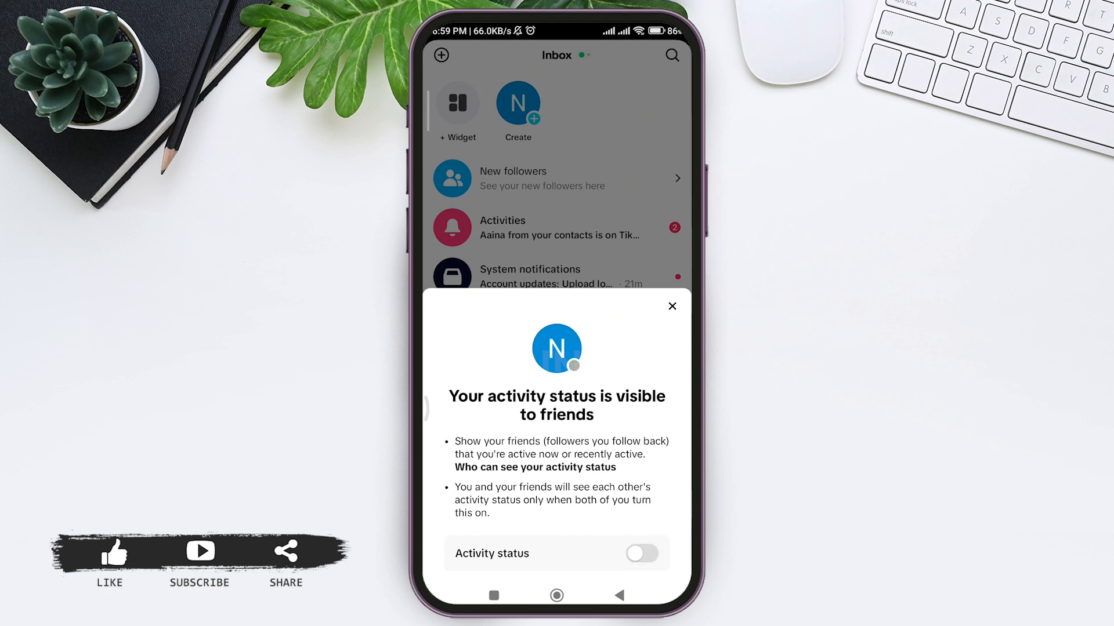
click(671, 306)
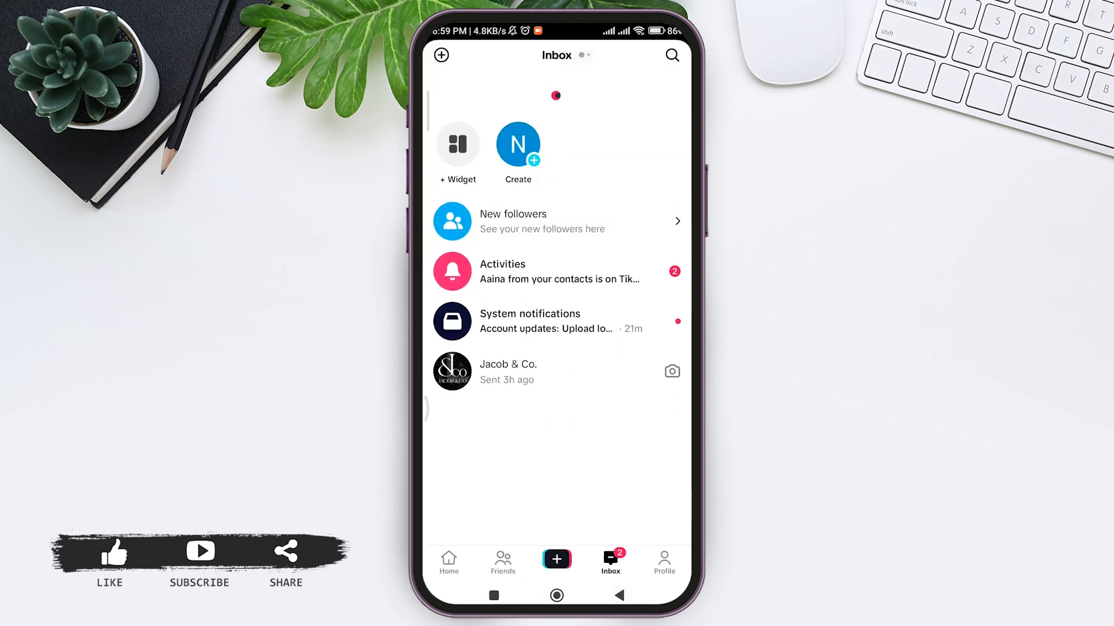